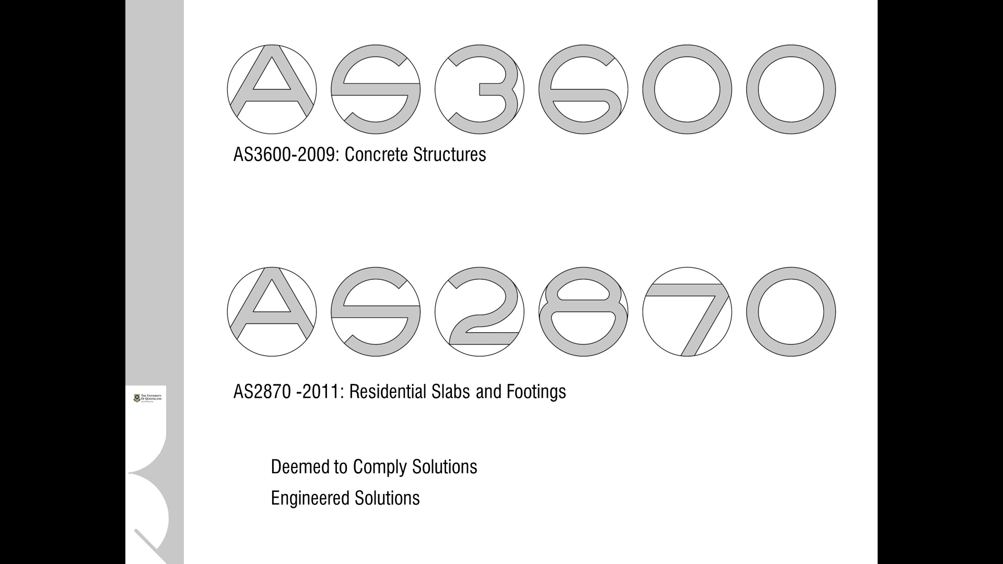
Advance to the slide listing site classes A to P with descriptions.
key("right")
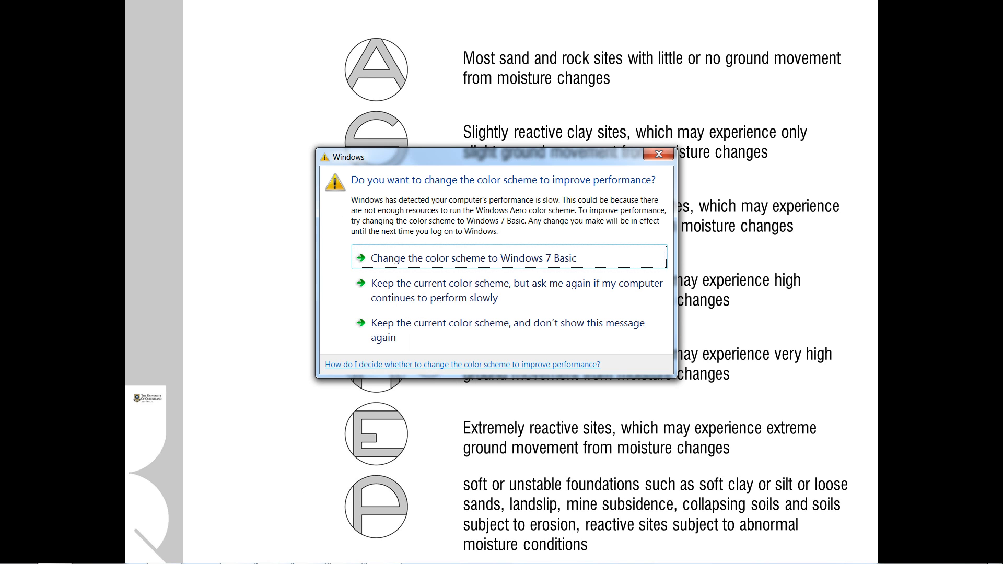
Dismiss the Windows colour scheme warning dialog.
left_click(688, 156)
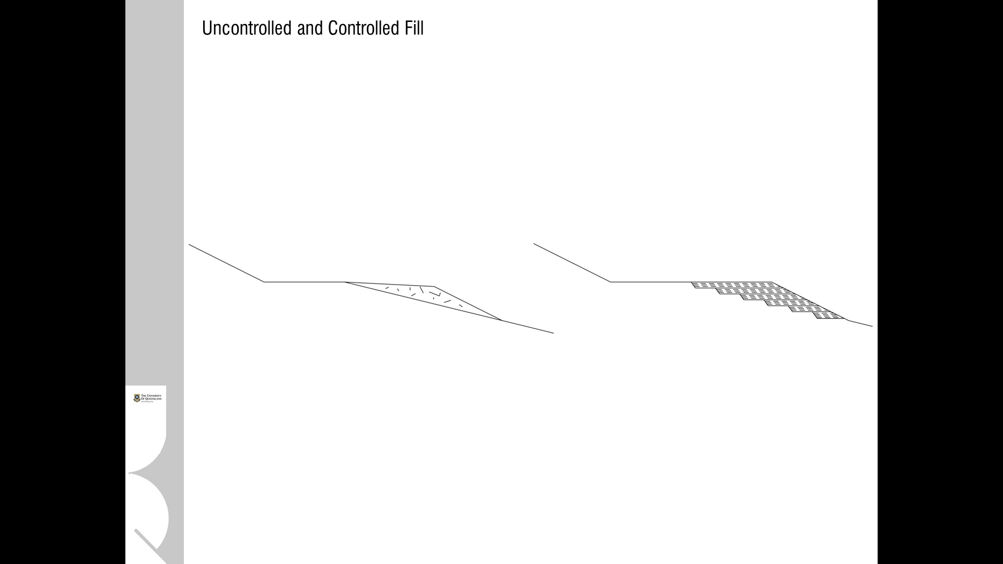
Advance through the Water Table slide to the three-step Geotechnical Survey slide.
key("Right")
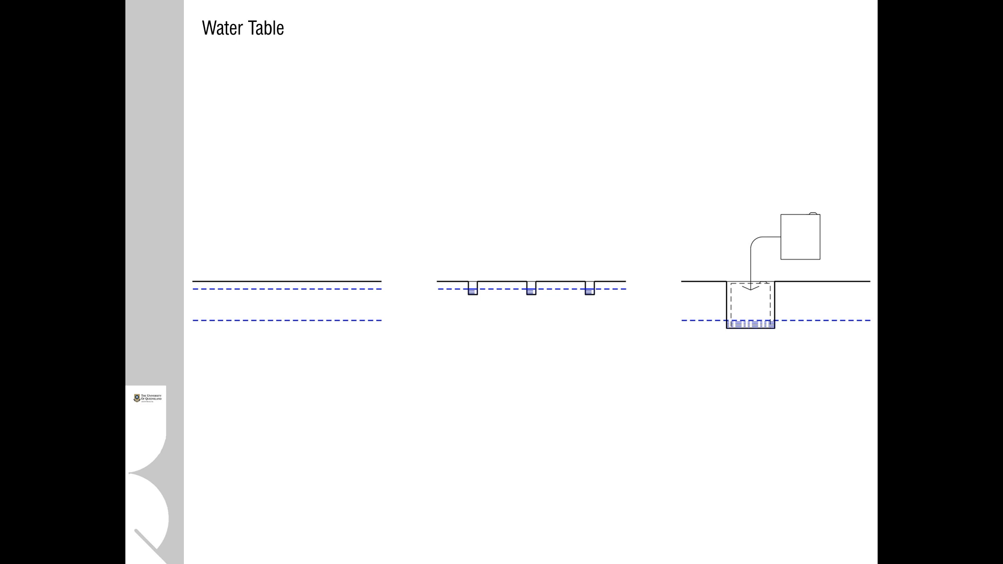
key("Right")
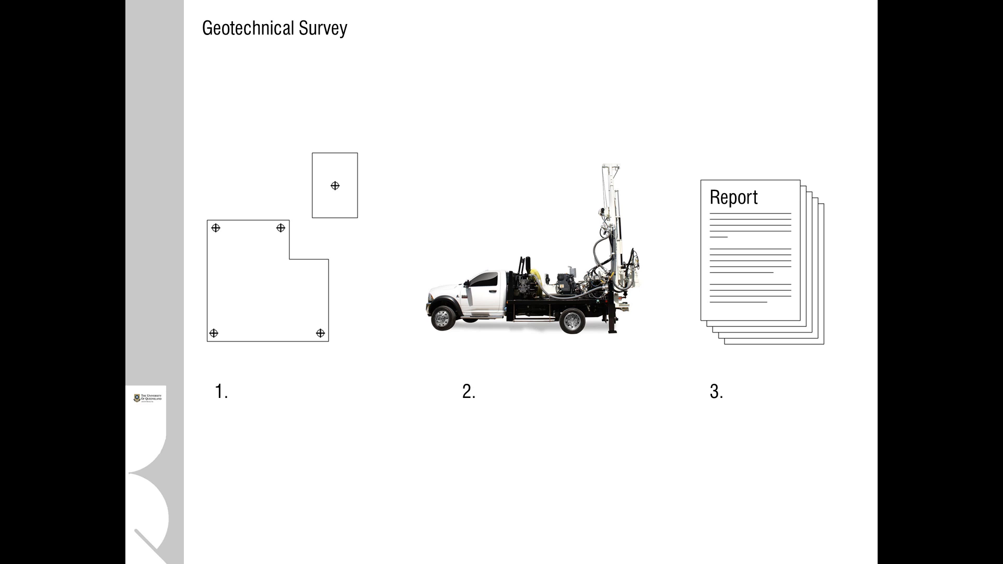